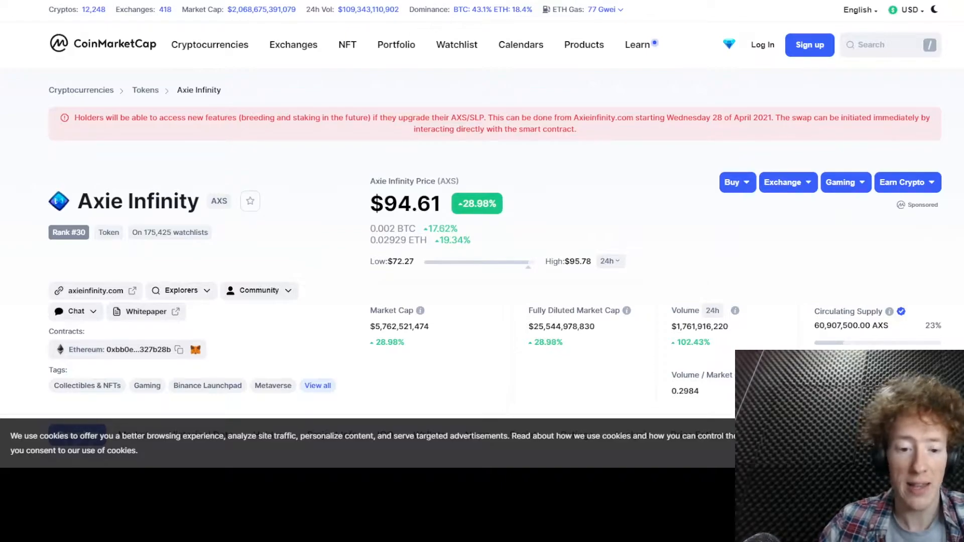
mouse_move(293, 151)
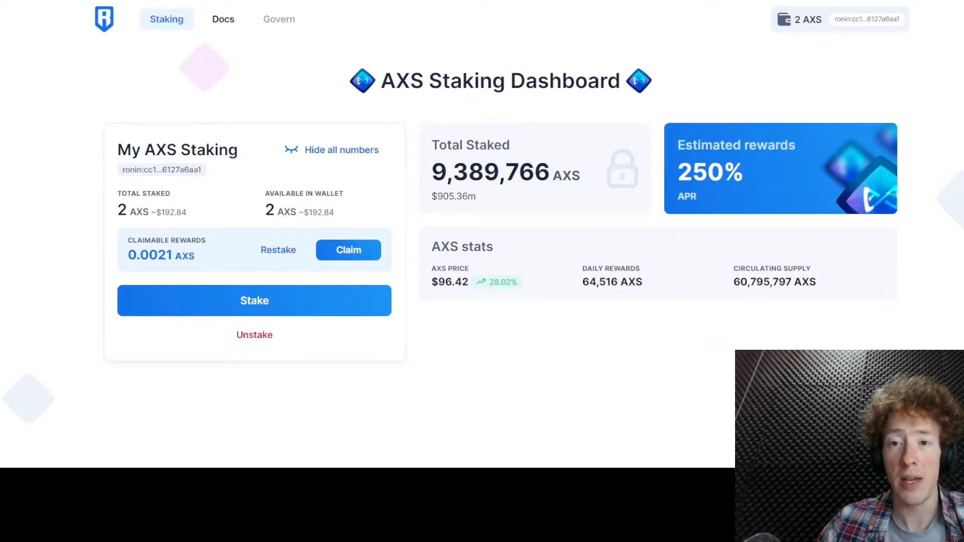
mouse_move(422, 61)
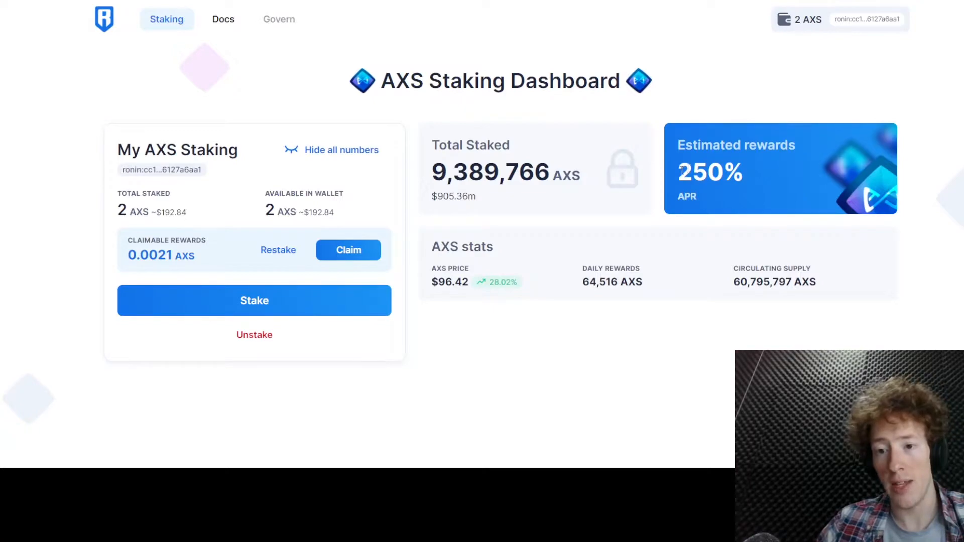
mouse_move(737, 205)
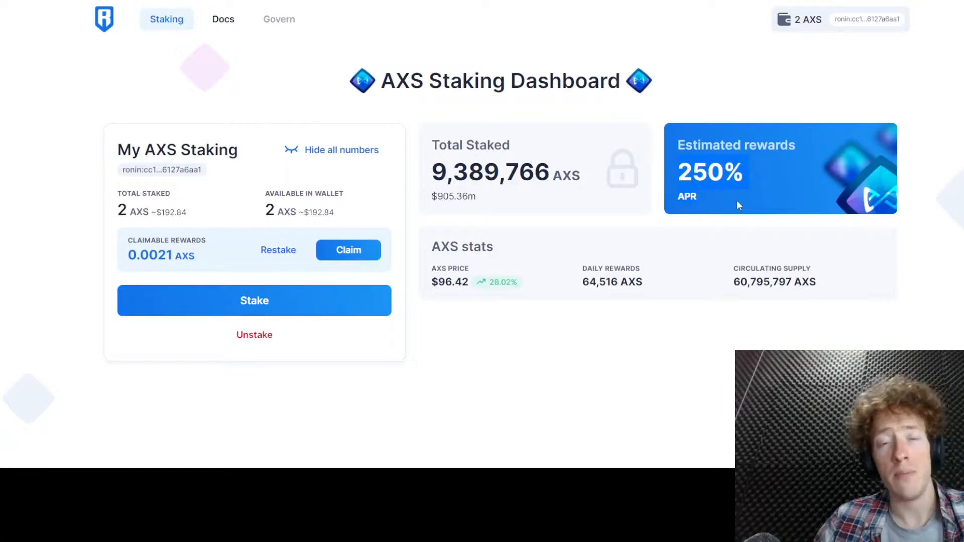
mouse_move(637, 229)
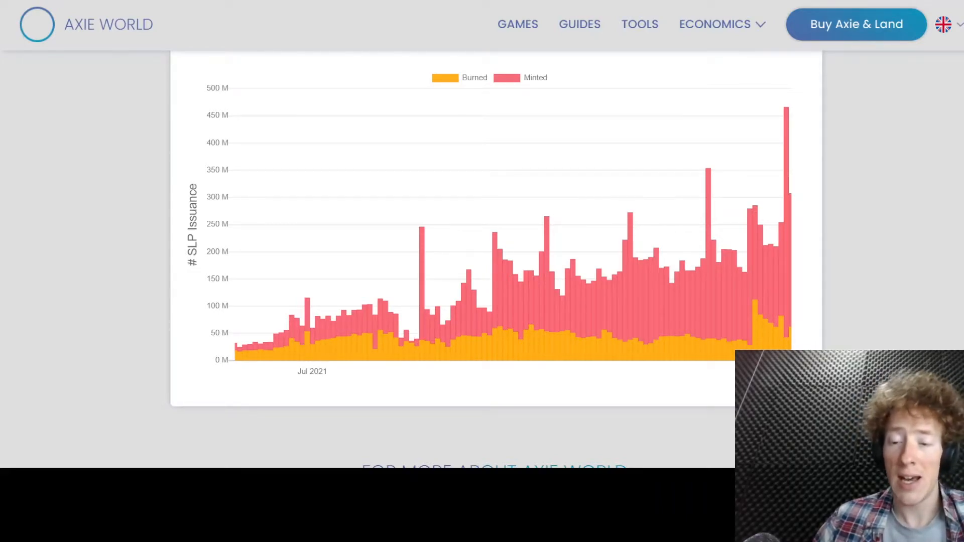
mouse_move(752, 304)
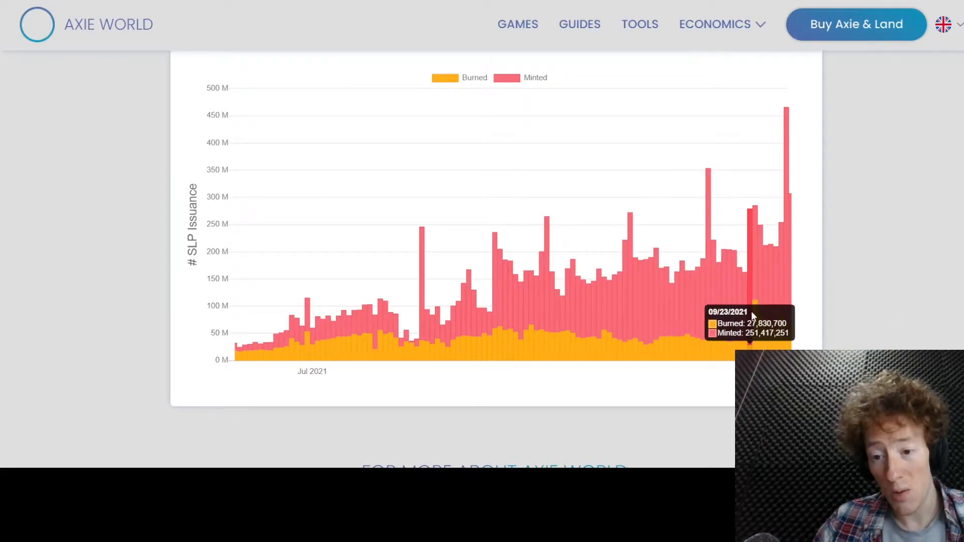
mouse_move(790, 202)
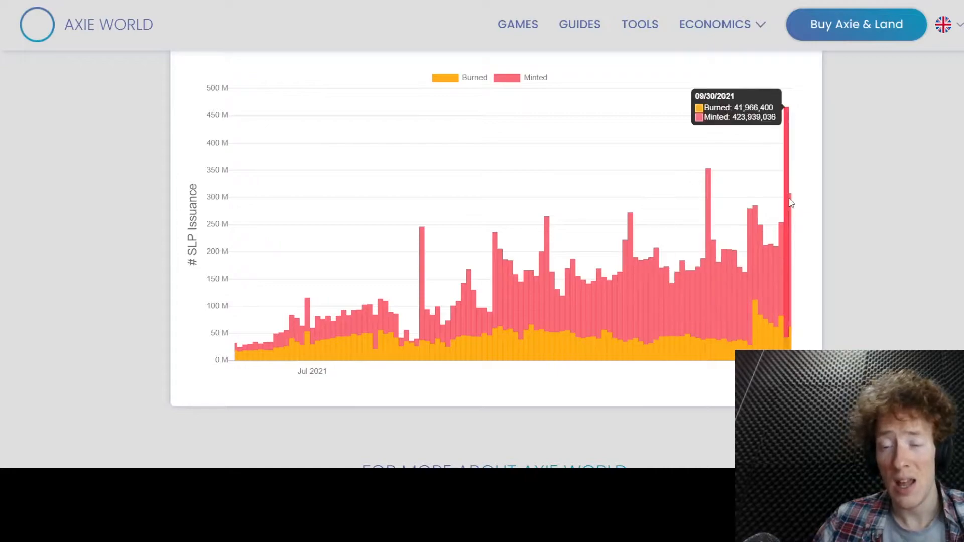
mouse_move(789, 239)
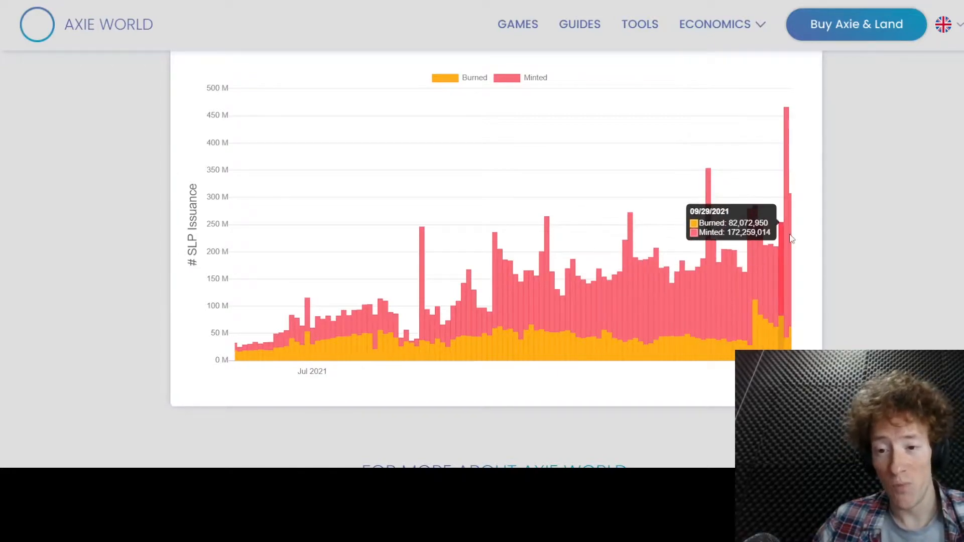
mouse_move(788, 135)
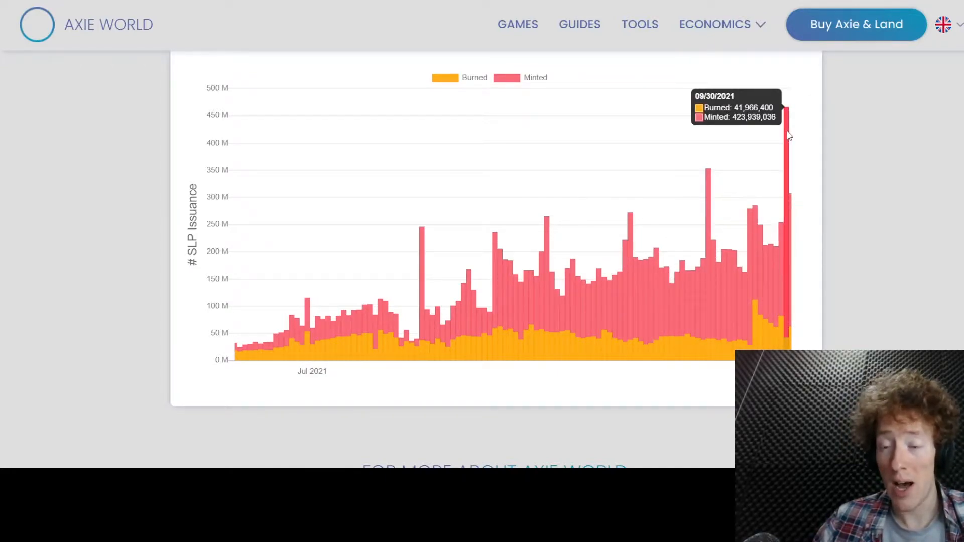
mouse_move(853, 169)
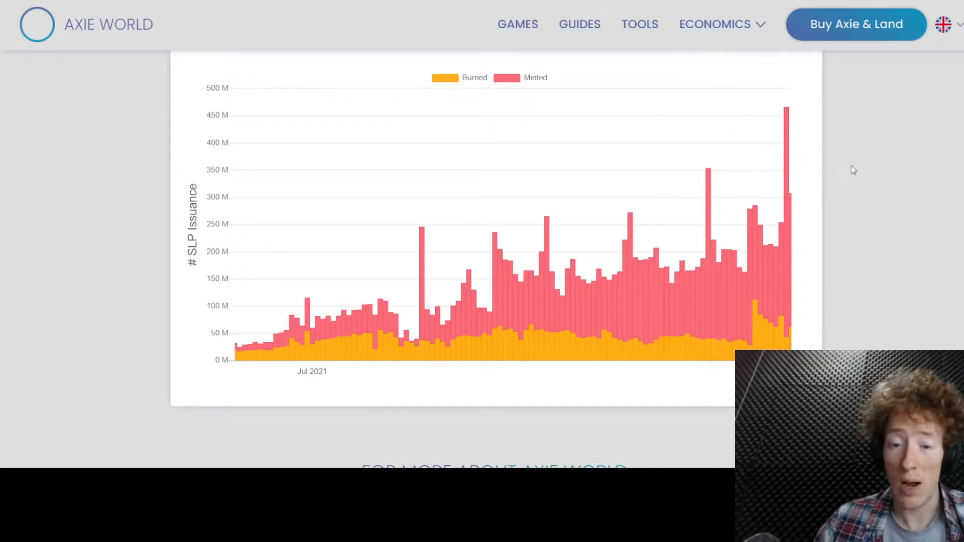
mouse_move(850, 234)
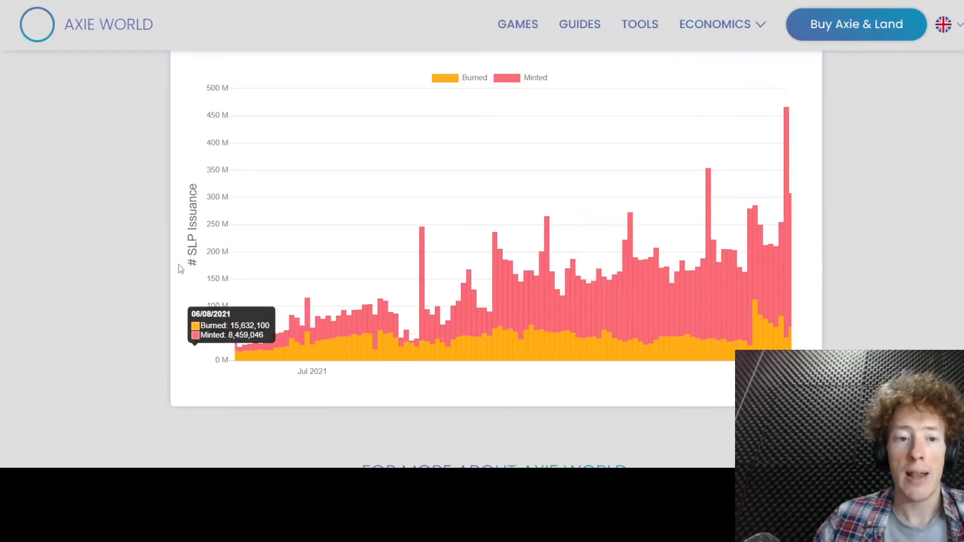
mouse_move(106, 191)
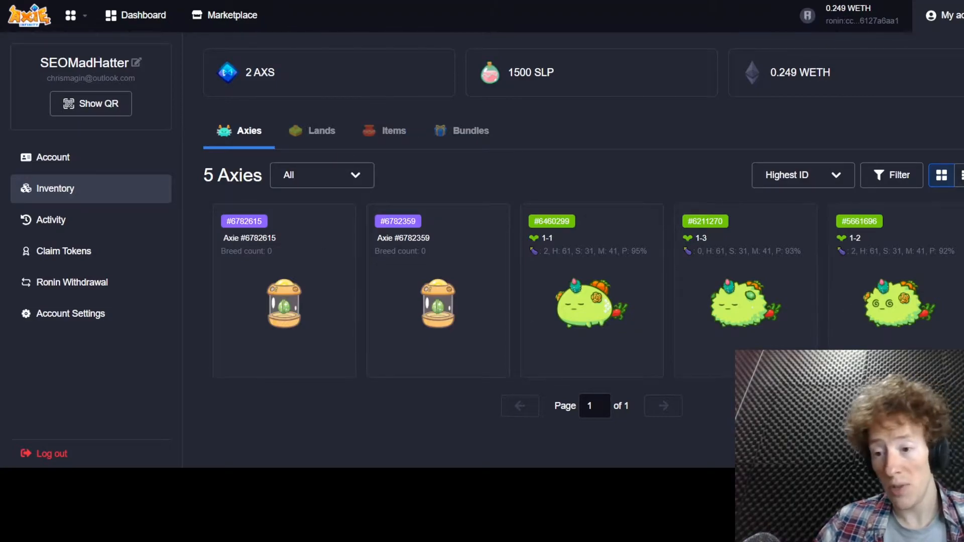
mouse_move(729, 320)
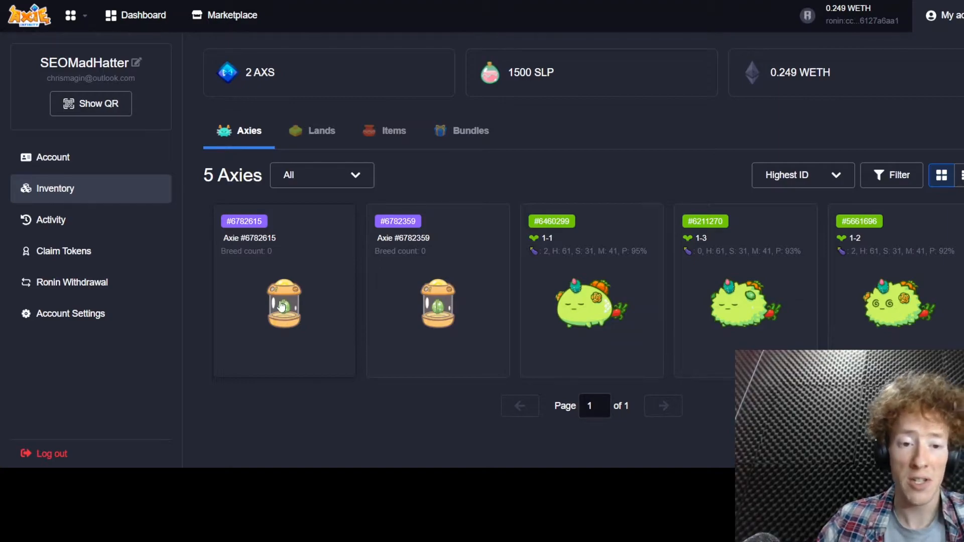
Step: Open egg Axie #6782615's detail page showing its egg state and parents
click(283, 305)
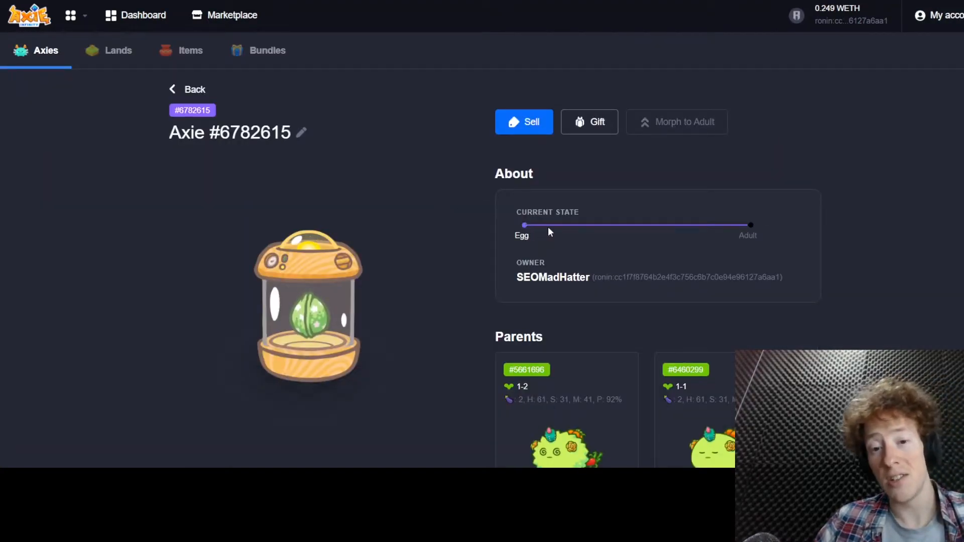
mouse_move(695, 221)
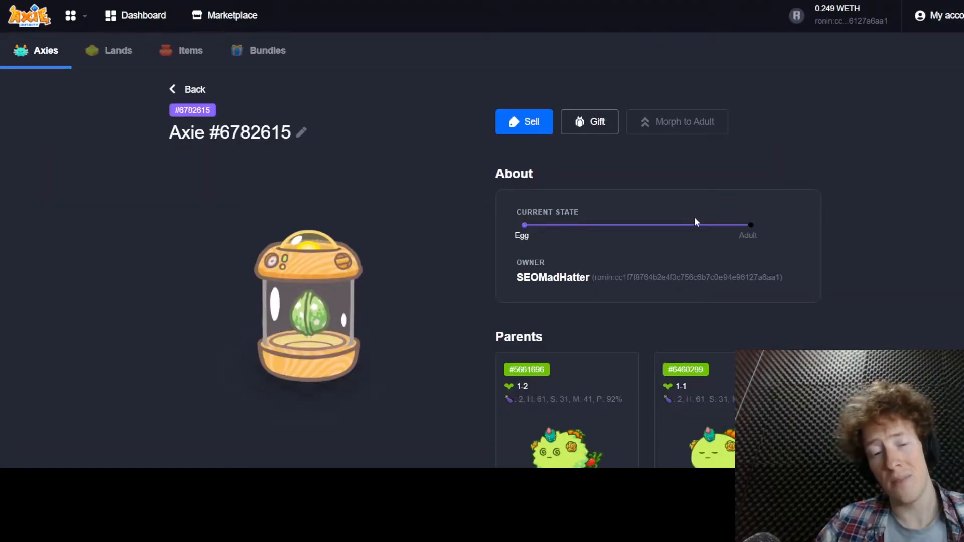
mouse_move(753, 232)
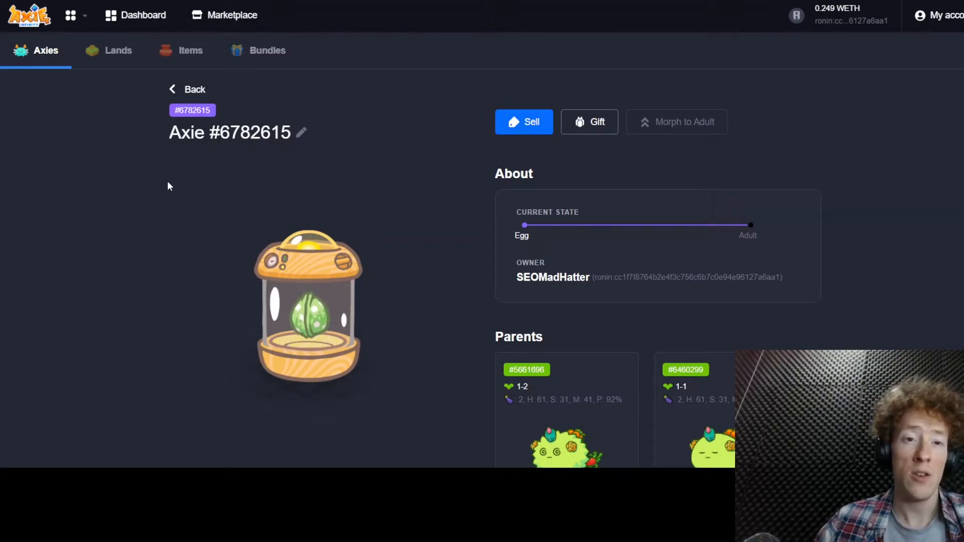
mouse_move(219, 31)
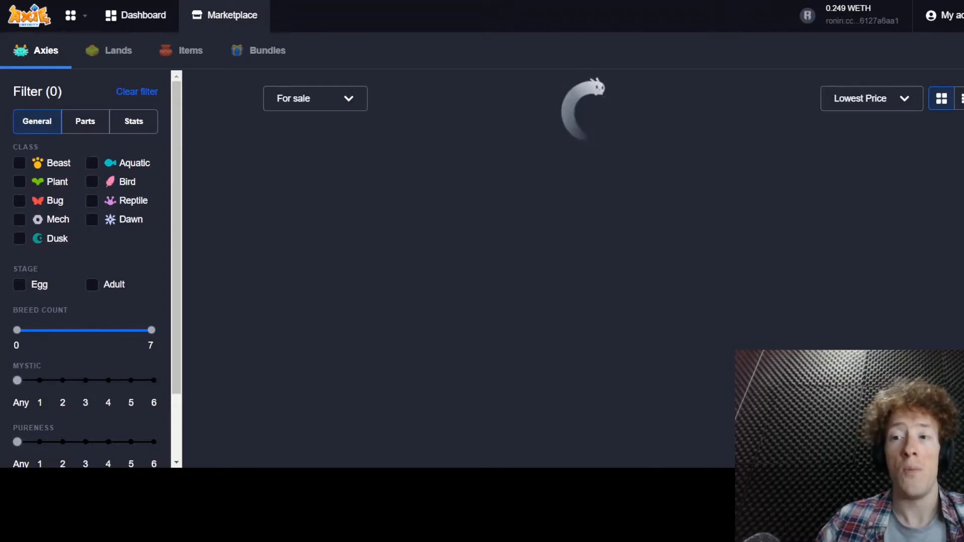
Step: Return via My Account to the Inventory listing the five owned Axies
click(946, 16)
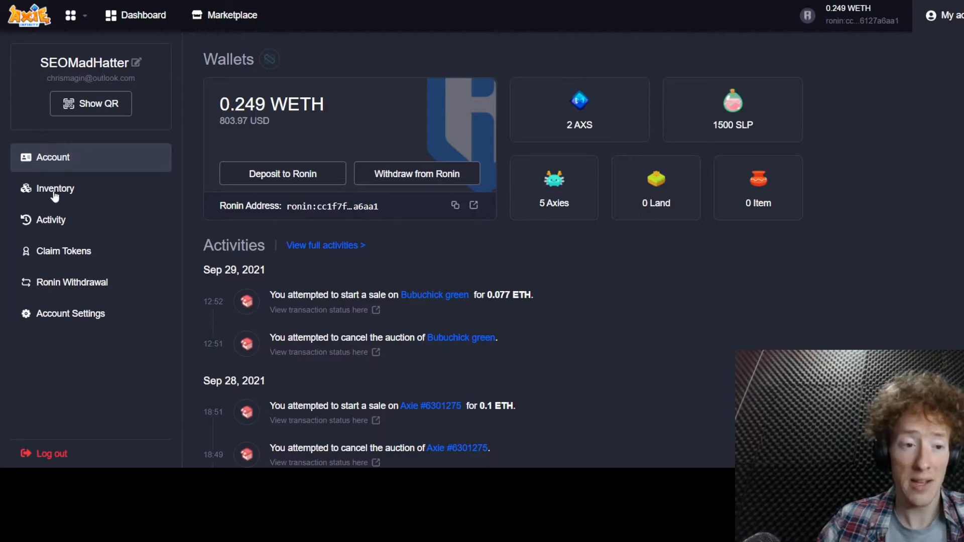
click(55, 188)
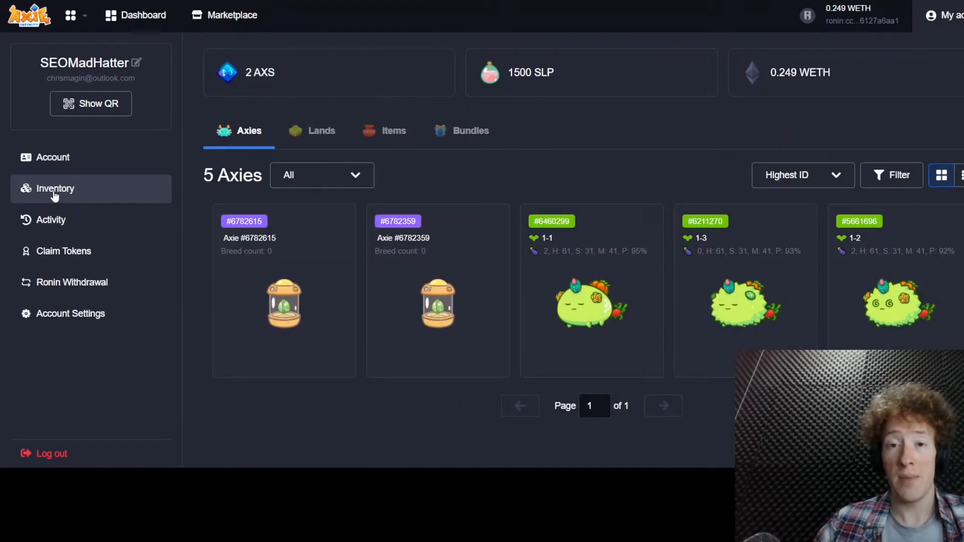
mouse_move(593, 277)
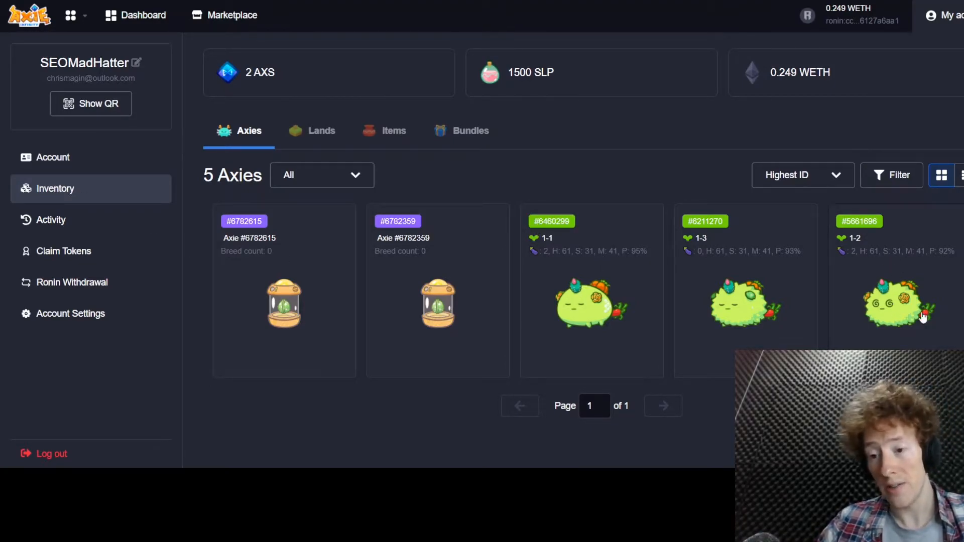
mouse_move(892, 293)
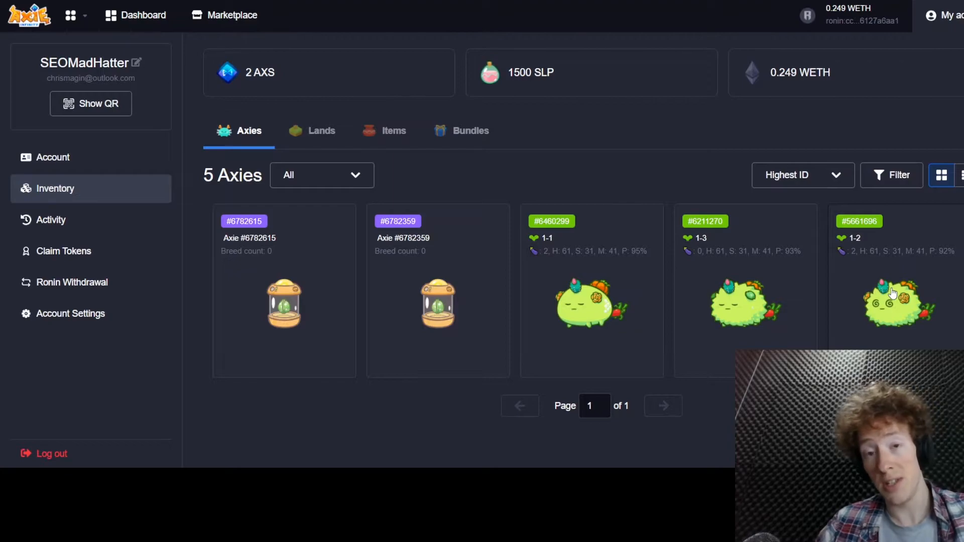
mouse_move(576, 302)
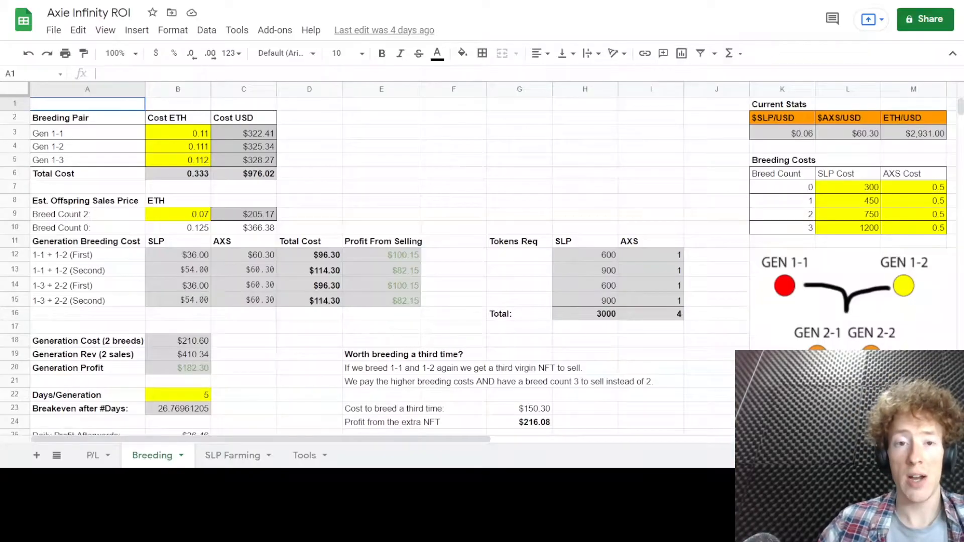
scroll(down, 3)
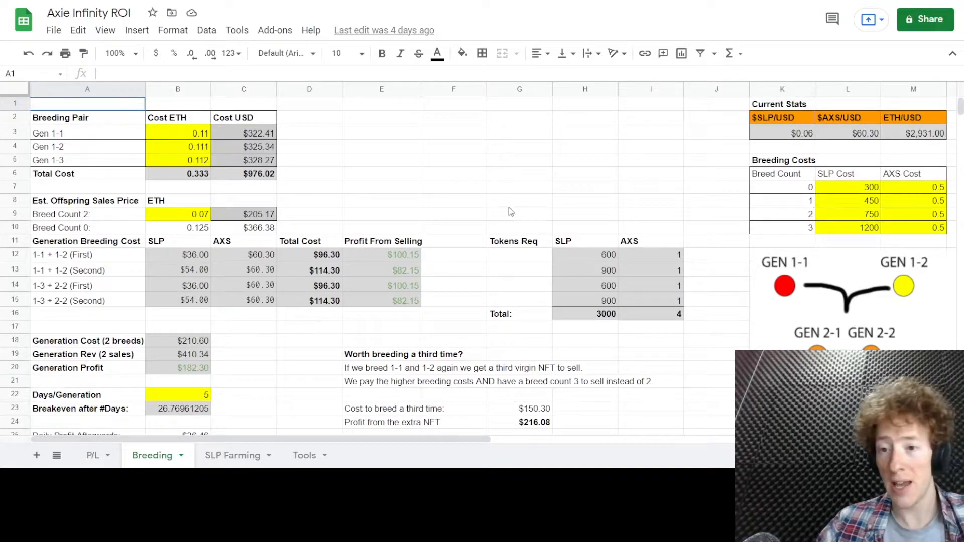
click(862, 133)
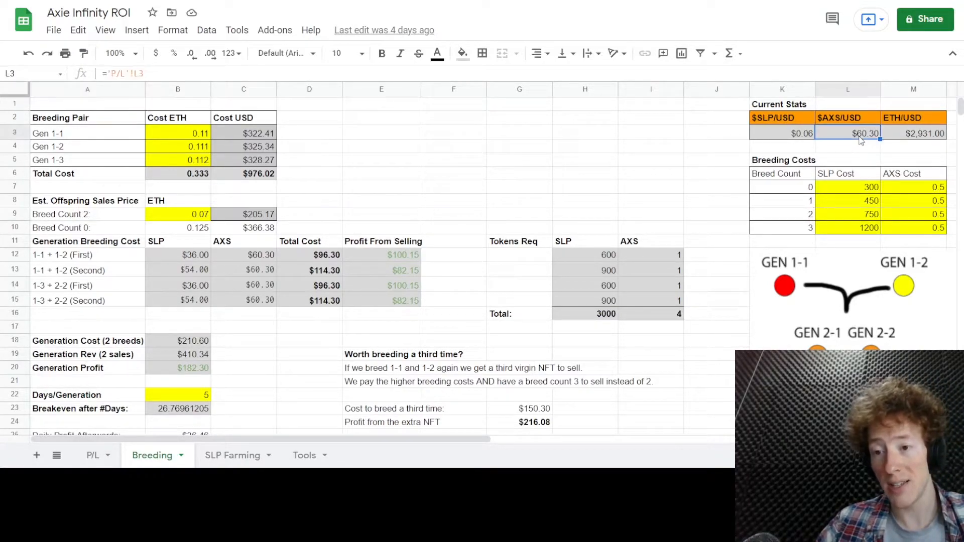
click(792, 132)
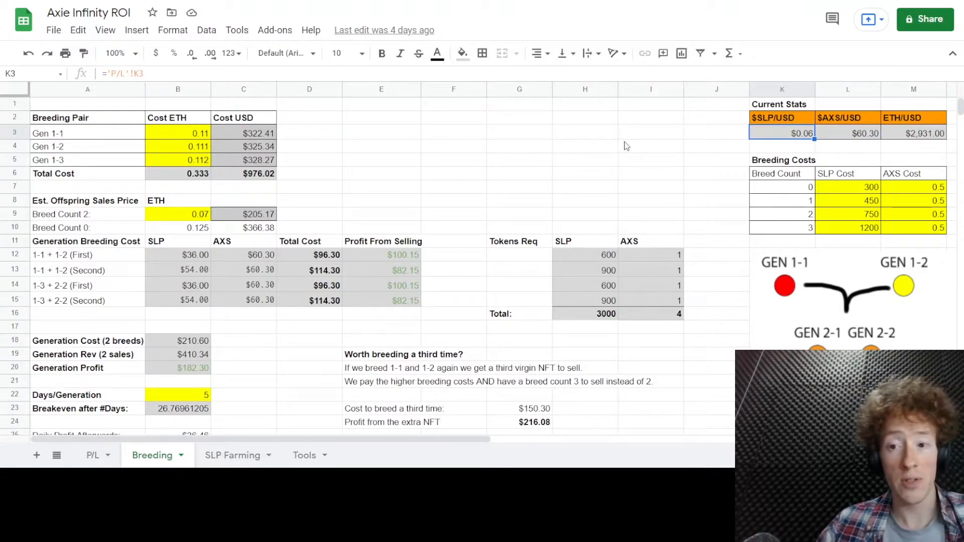
mouse_move(210, 8)
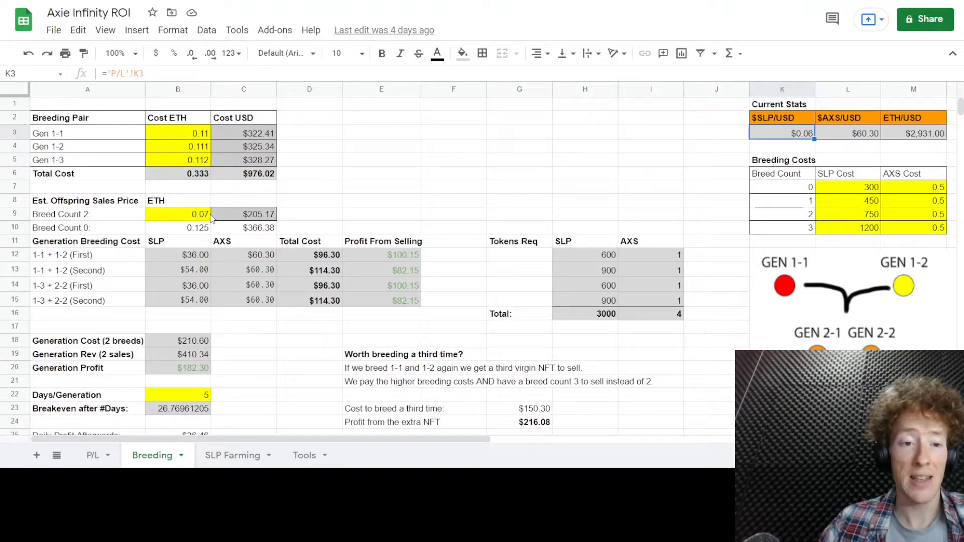
click(177, 214)
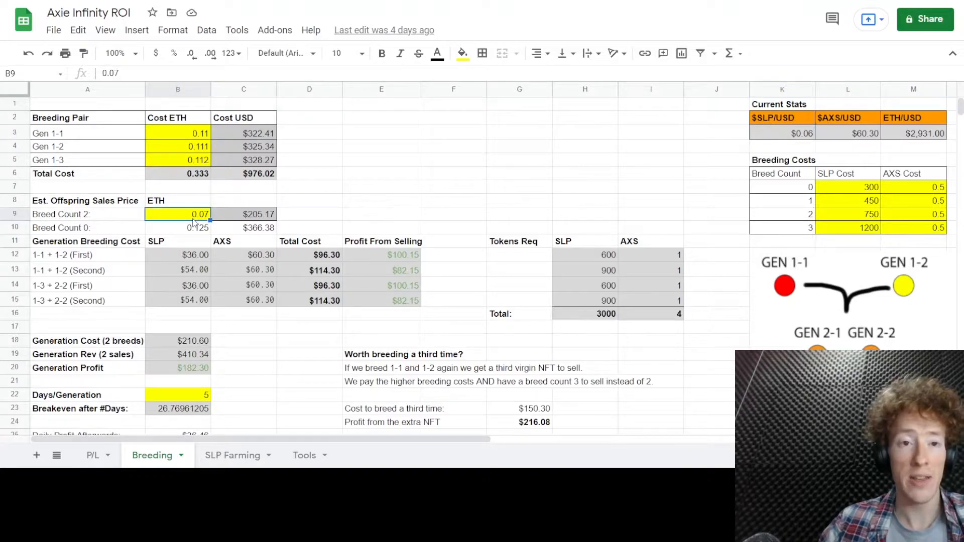
mouse_move(218, 229)
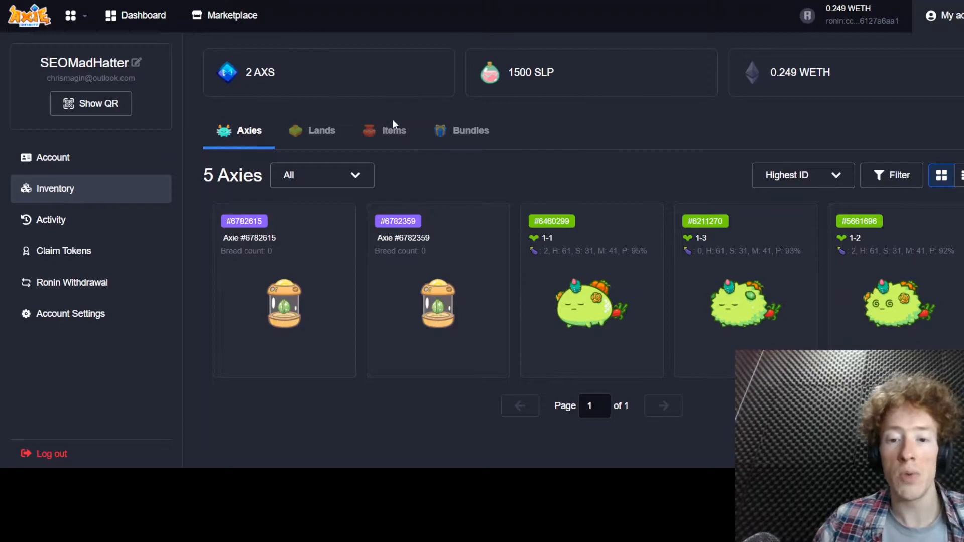
mouse_move(599, 299)
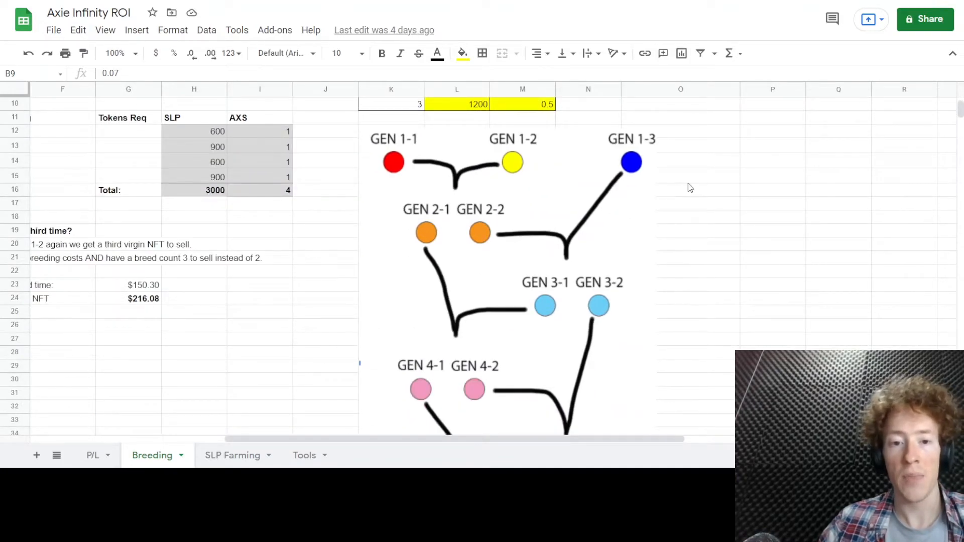
mouse_move(517, 153)
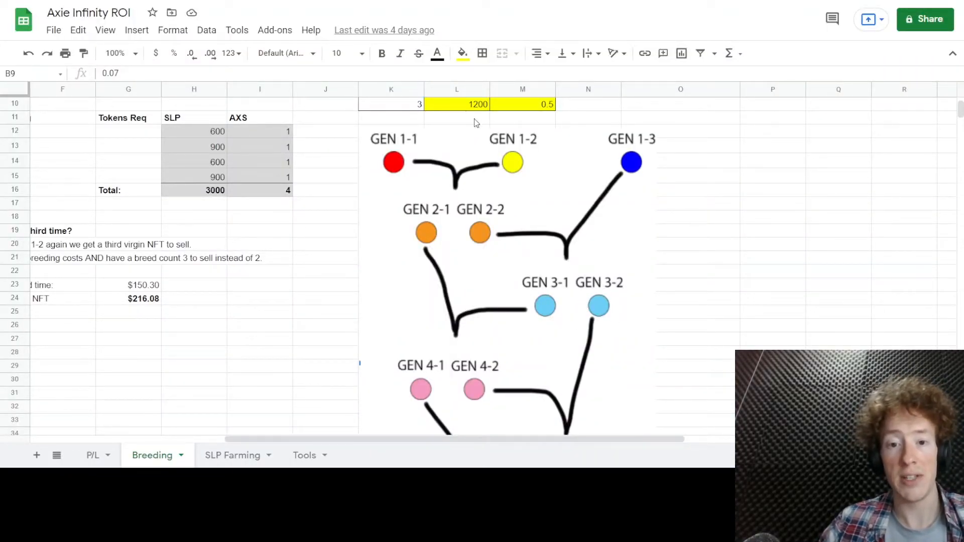
mouse_move(515, 149)
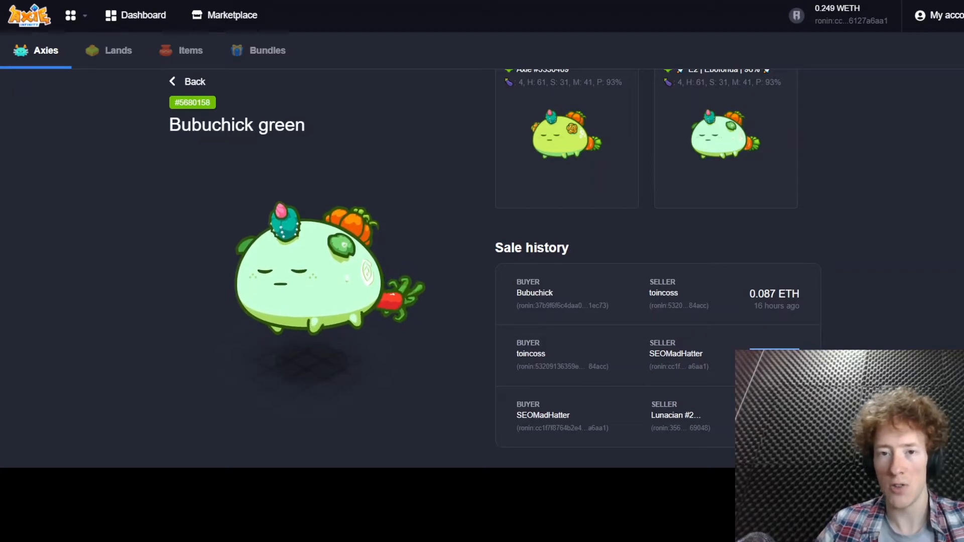
mouse_move(531, 355)
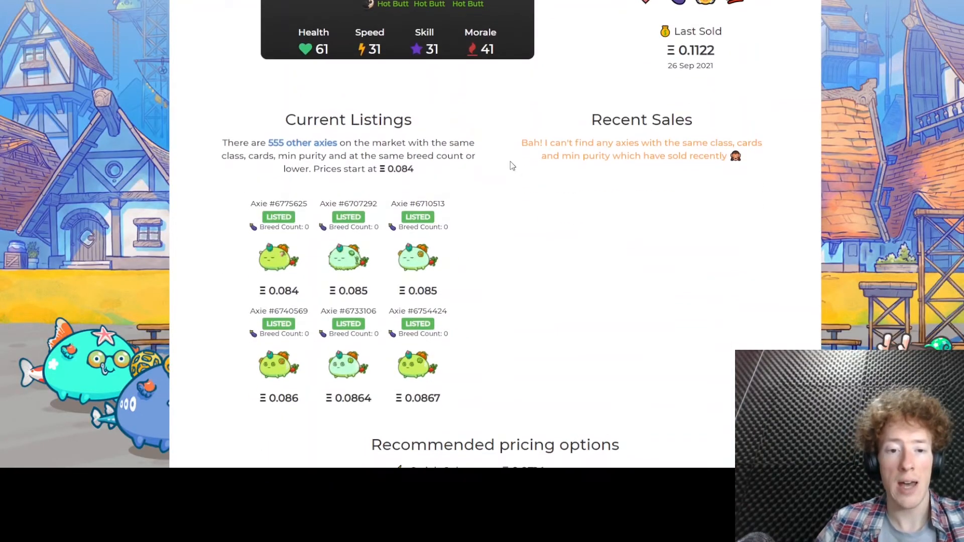
mouse_move(331, 290)
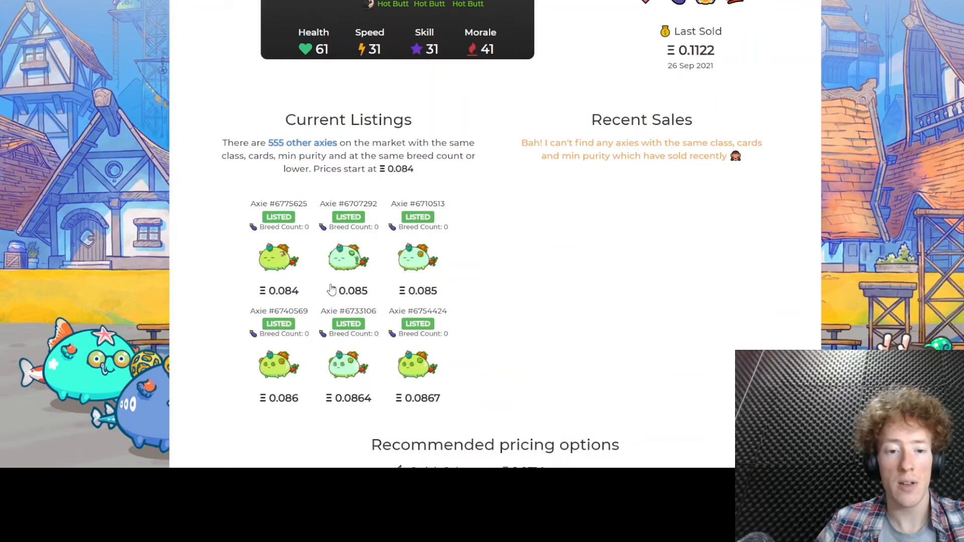
mouse_move(623, 183)
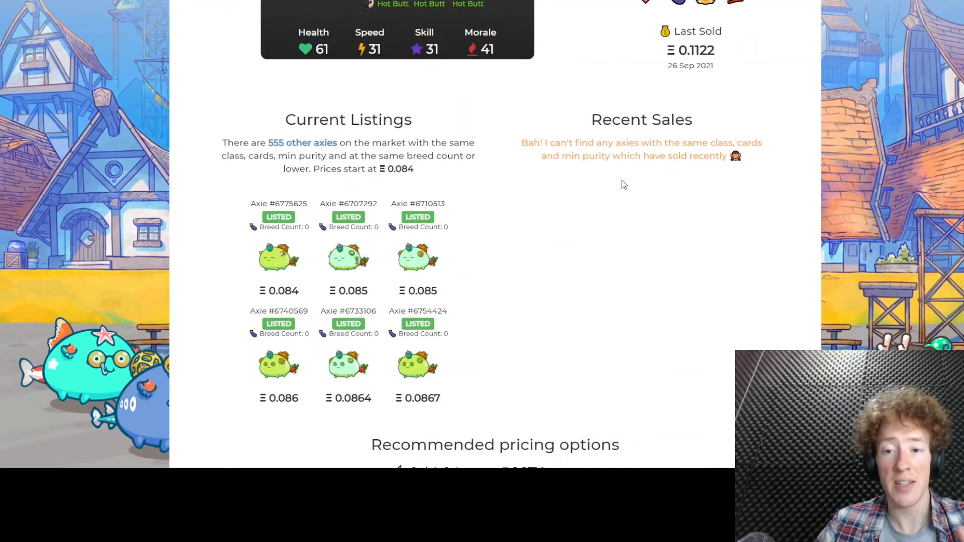
Step: Scroll the pricing page between Current Listings from Ξ 0.084 and Recent Sales
scroll(up, 3)
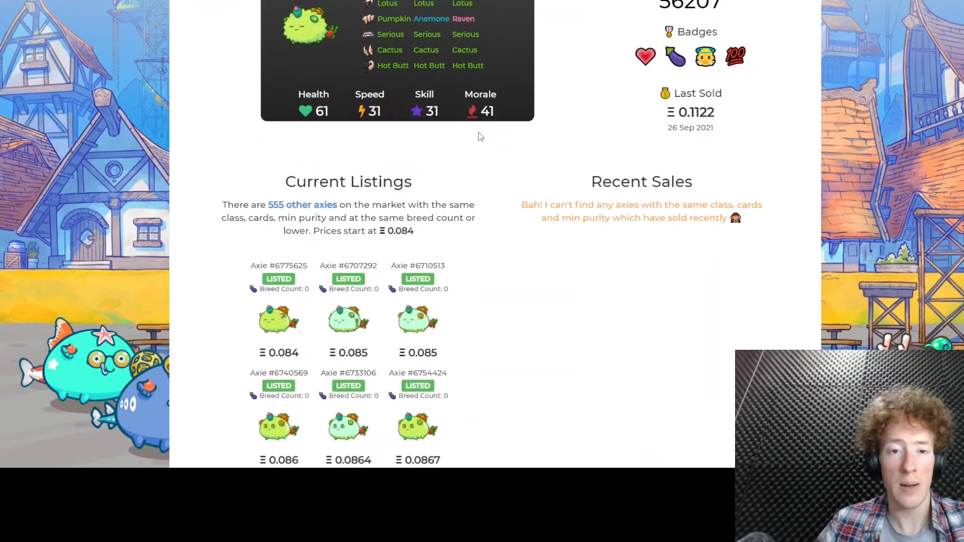
scroll(down, 3)
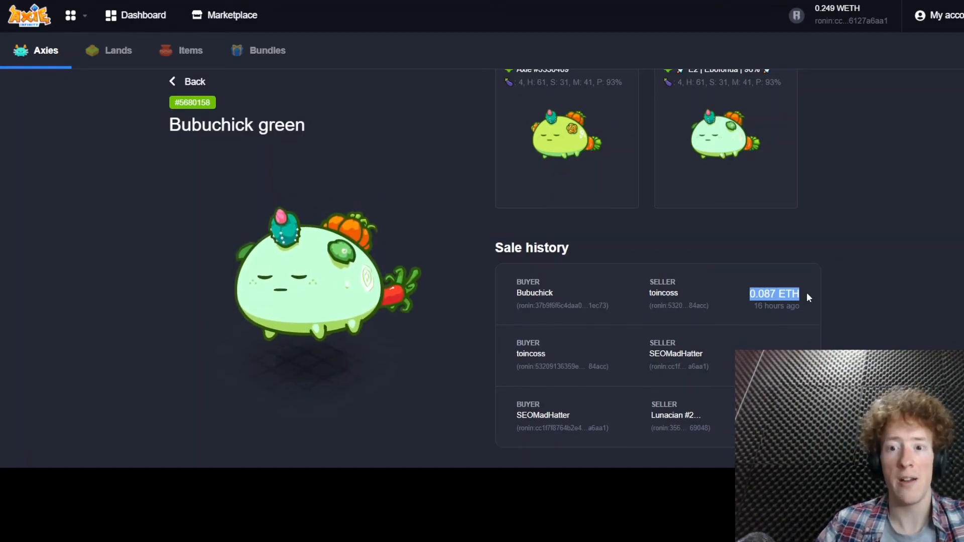
Step: Browse the SURE KILL COMBO axie page and its listing details
click(663, 293)
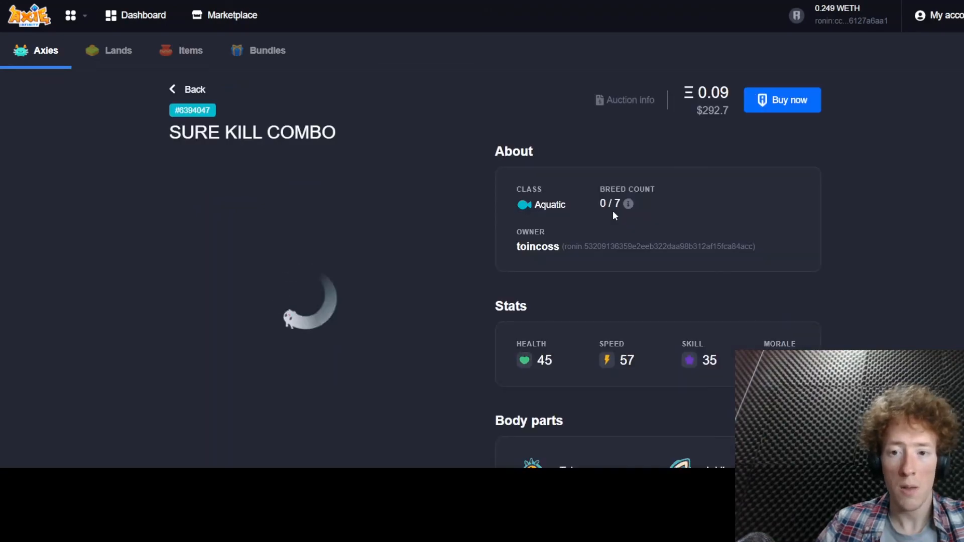
scroll(down, 3)
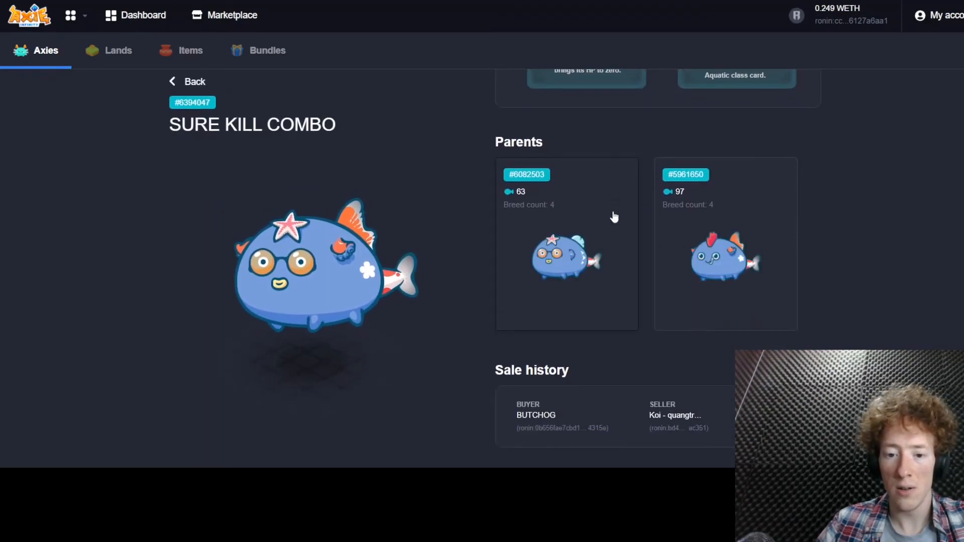
scroll(up, 3)
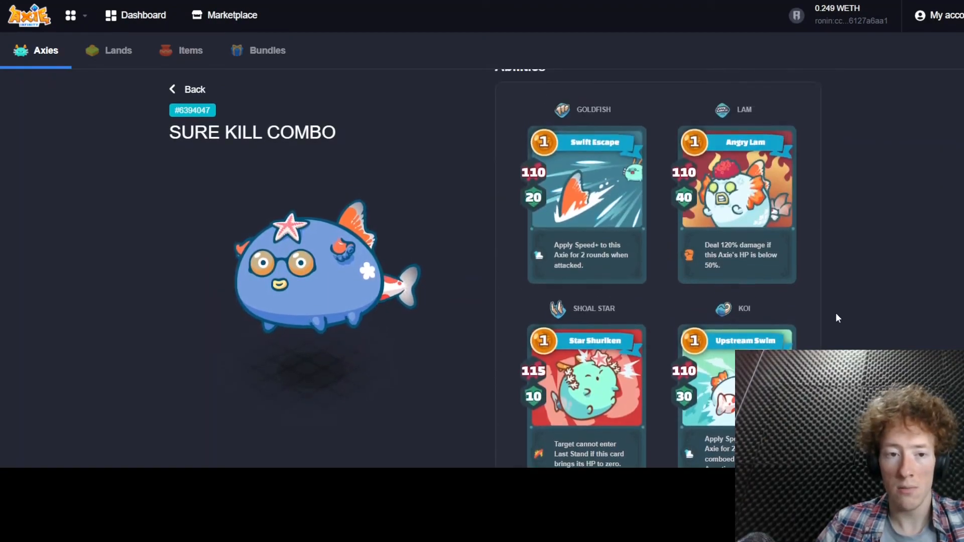
scroll(up, 3)
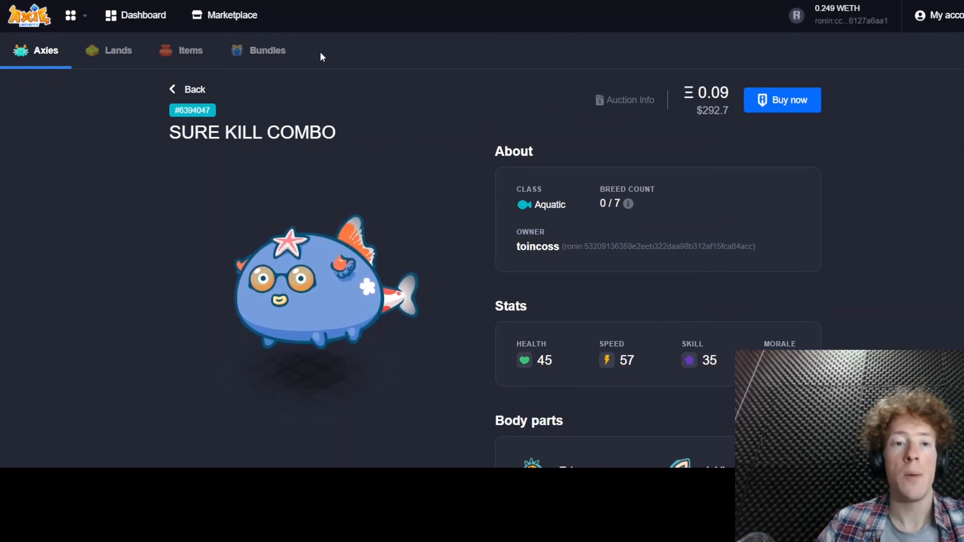
Step: Open the account overview showing the Bubuchick green sale started at 0.077 ETH
click(947, 15)
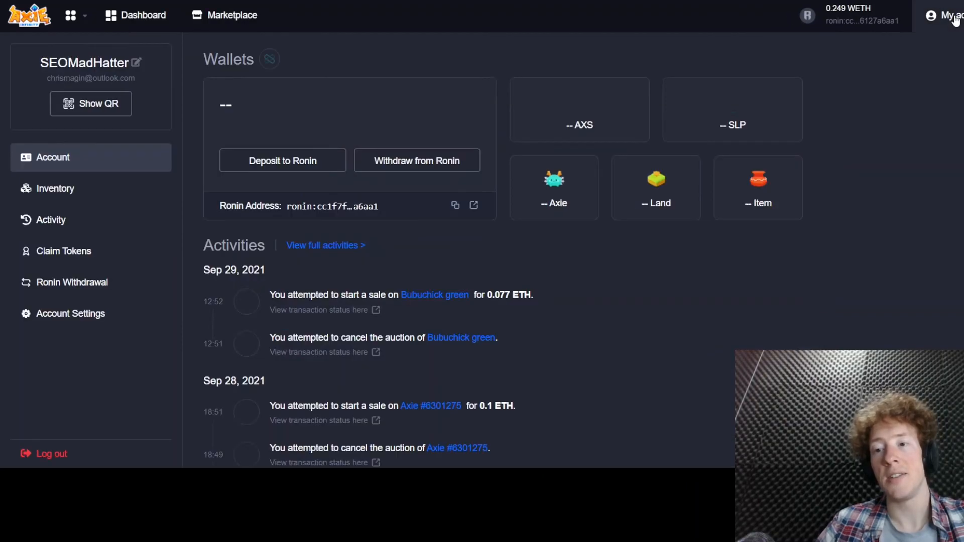